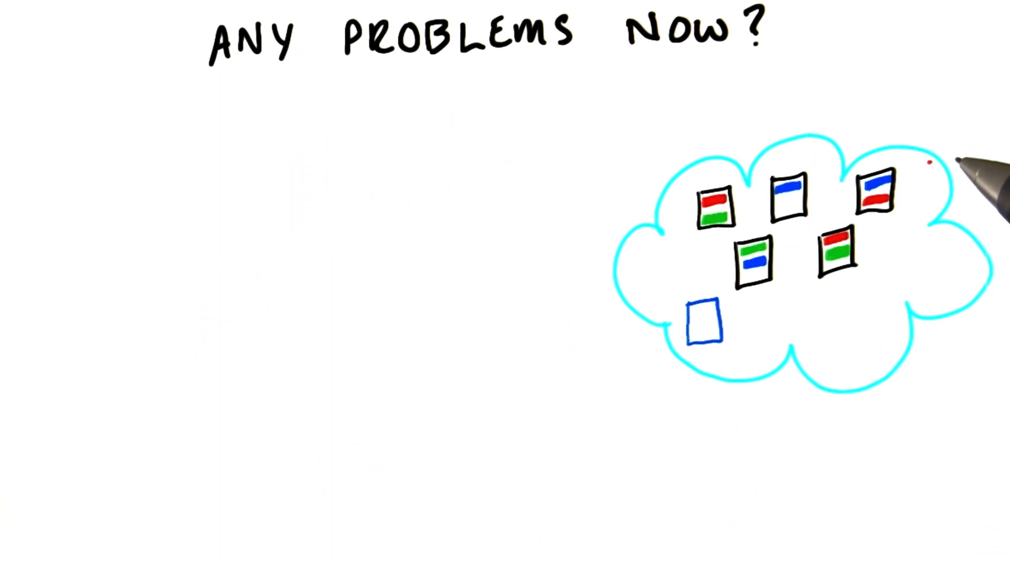
mouse_move(941, 167)
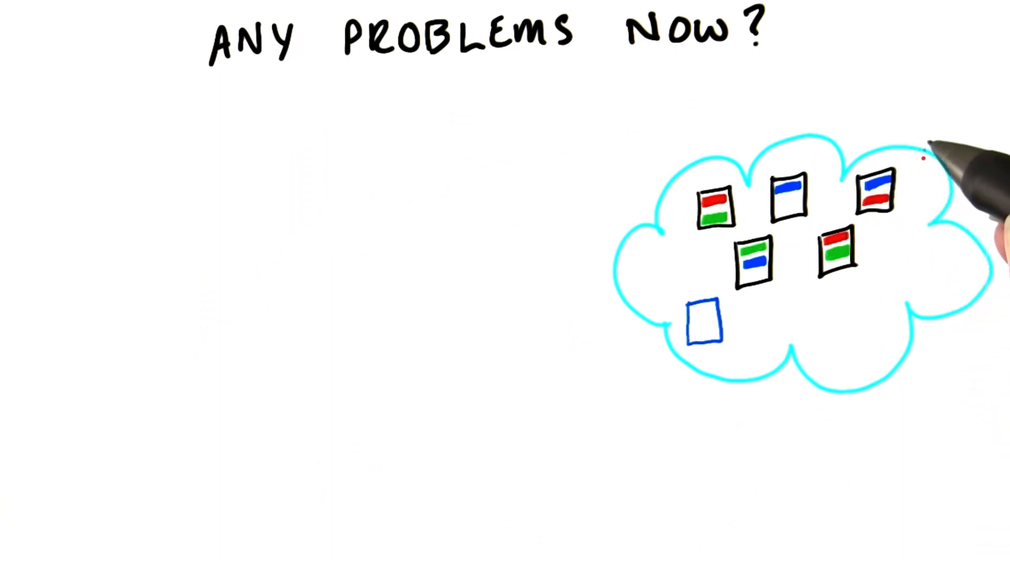
mouse_move(934, 335)
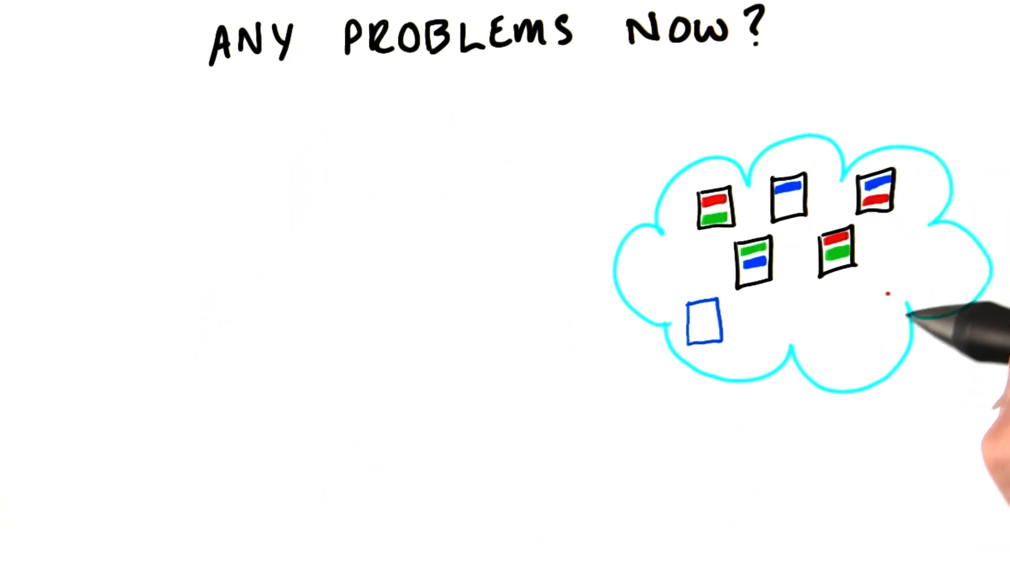